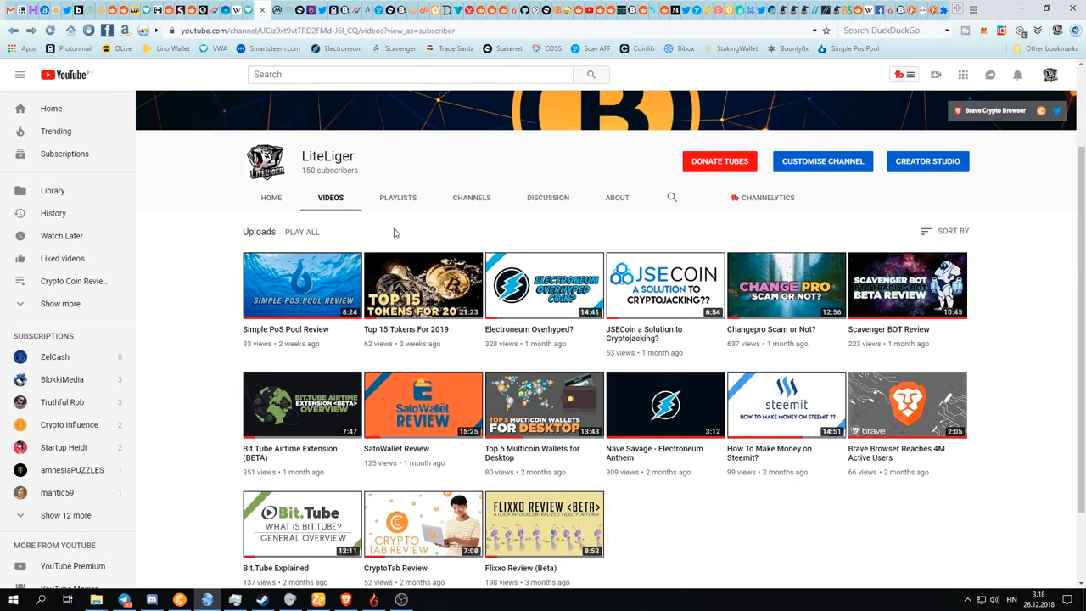
{"action": "mouse_move", "coordinate": [409, 225]}
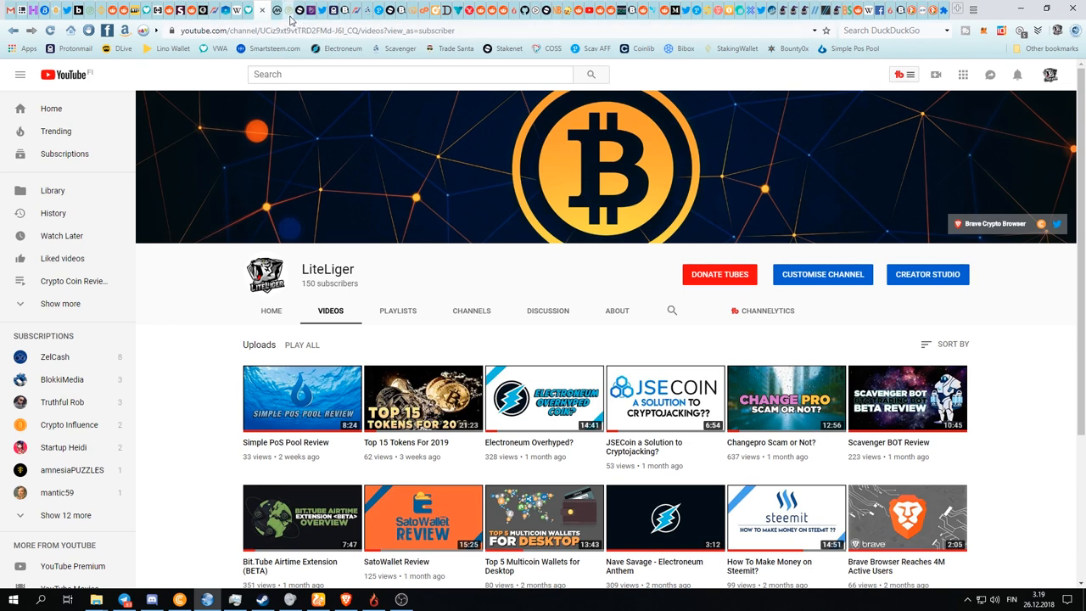
Multiply the 0,035 TUBE price by the 13.79 reward in Calculator, giving 0,48265.
{"action": "left_click", "coordinate": [272, 9]}
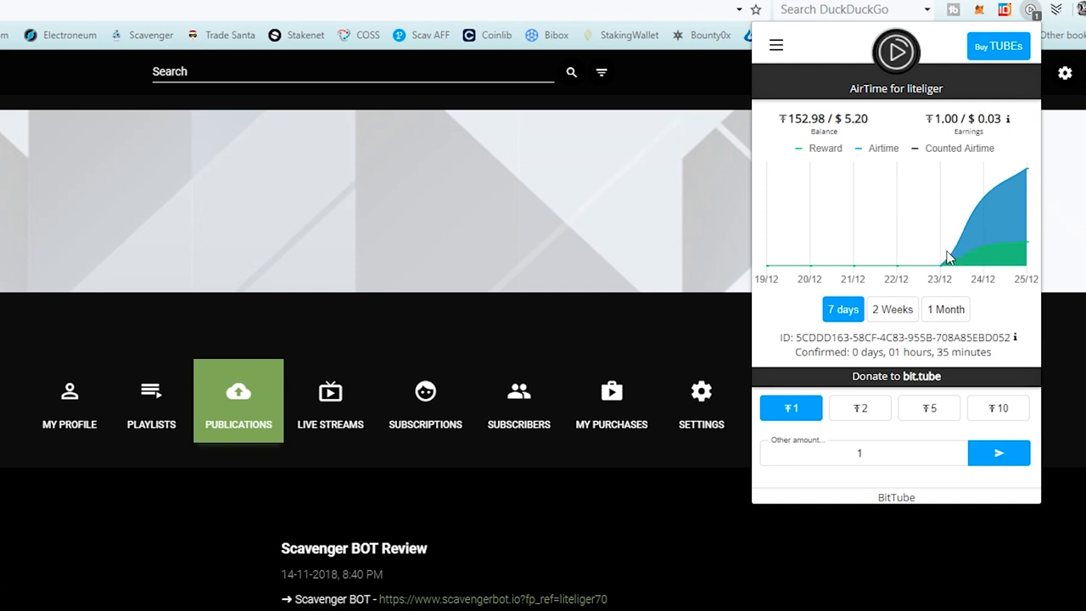
{"action": "mouse_move", "coordinate": [996, 250]}
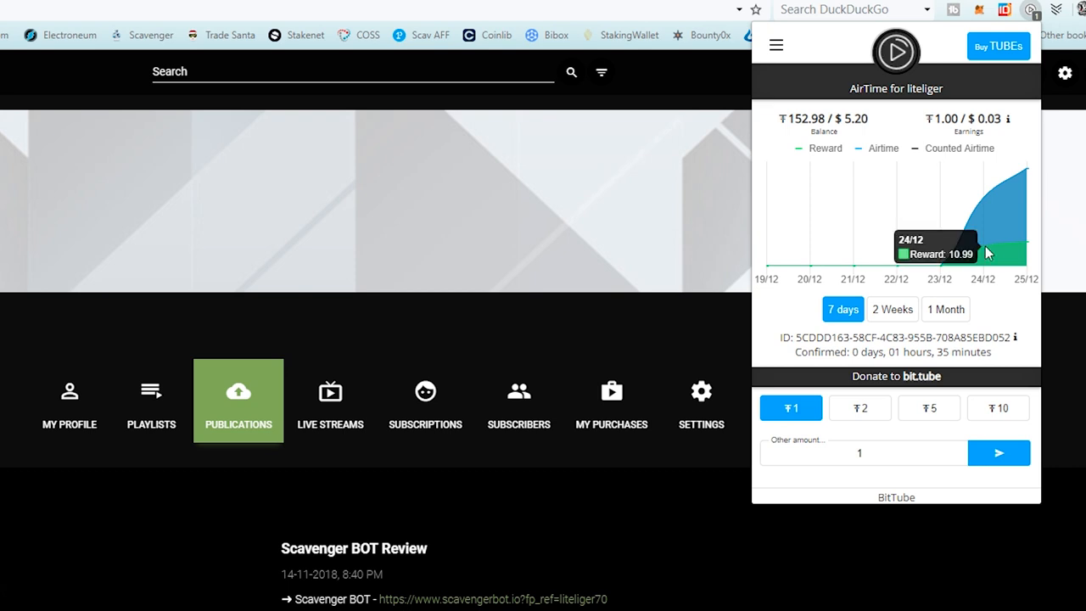
{"action": "mouse_move", "coordinate": [987, 207]}
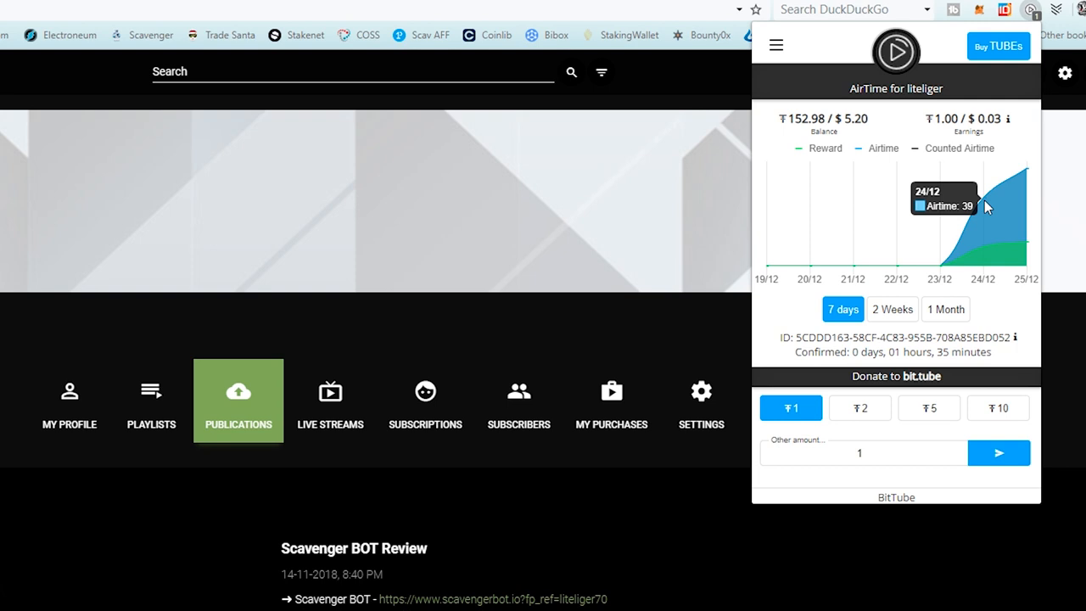
{"action": "mouse_move", "coordinate": [988, 254]}
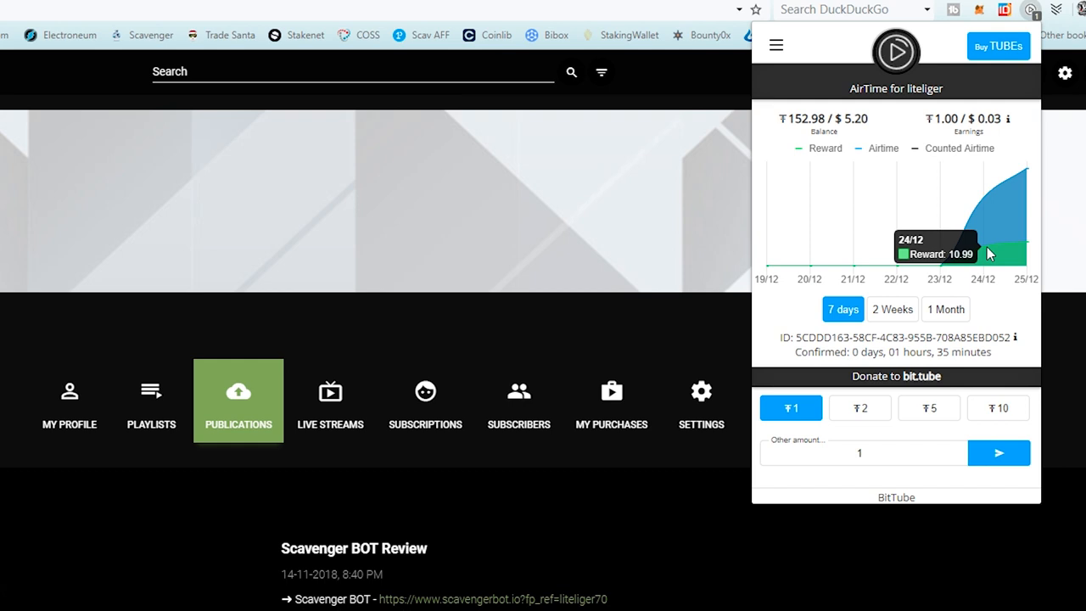
{"action": "mouse_move", "coordinate": [1026, 245]}
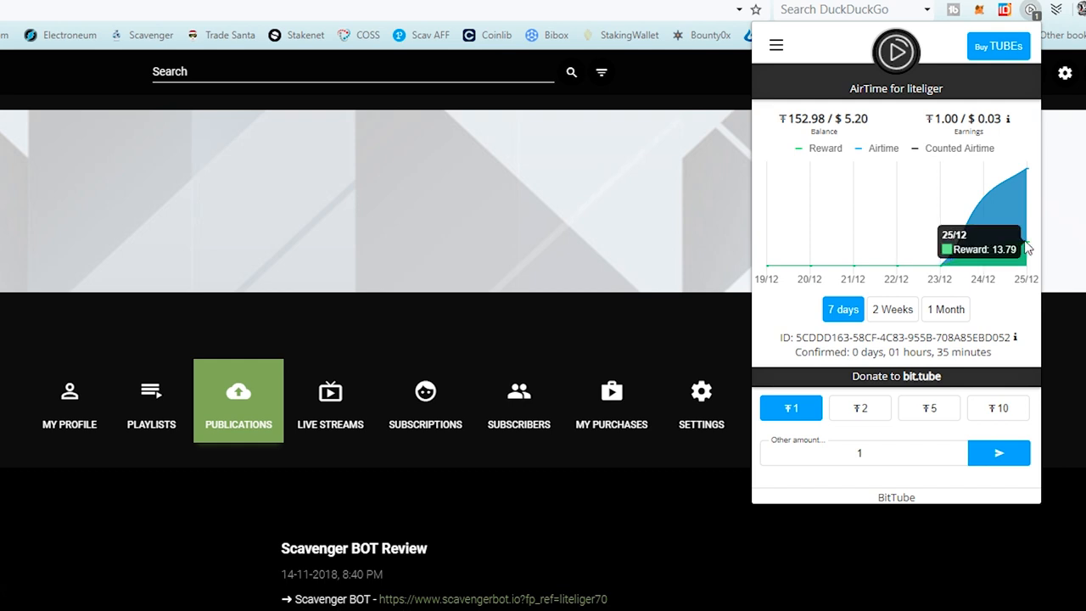
{"action": "mouse_move", "coordinate": [1026, 246]}
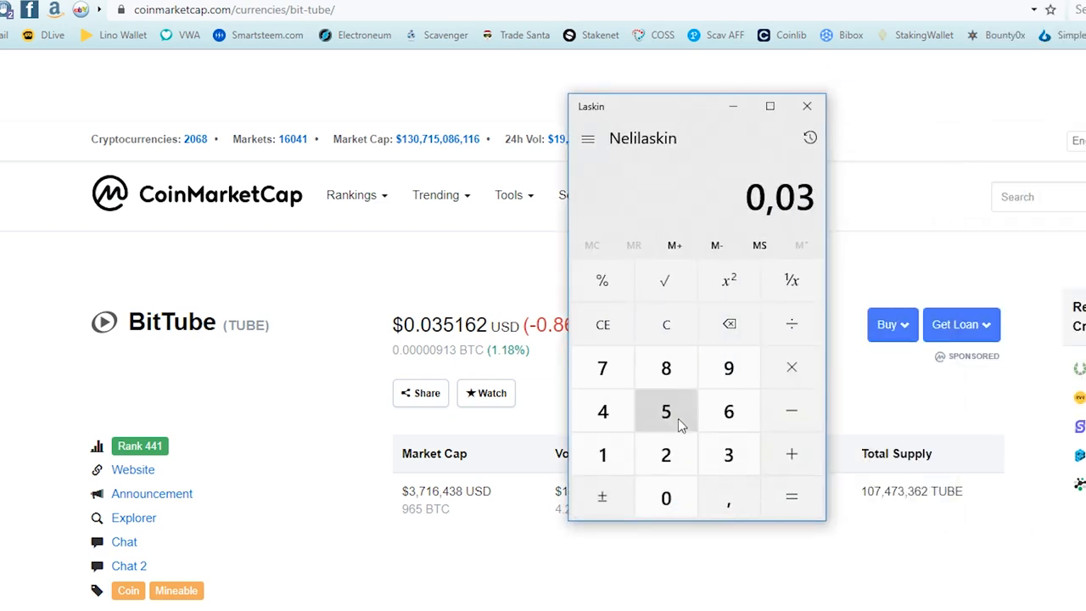
{"action": "left_click", "coordinate": [665, 410]}
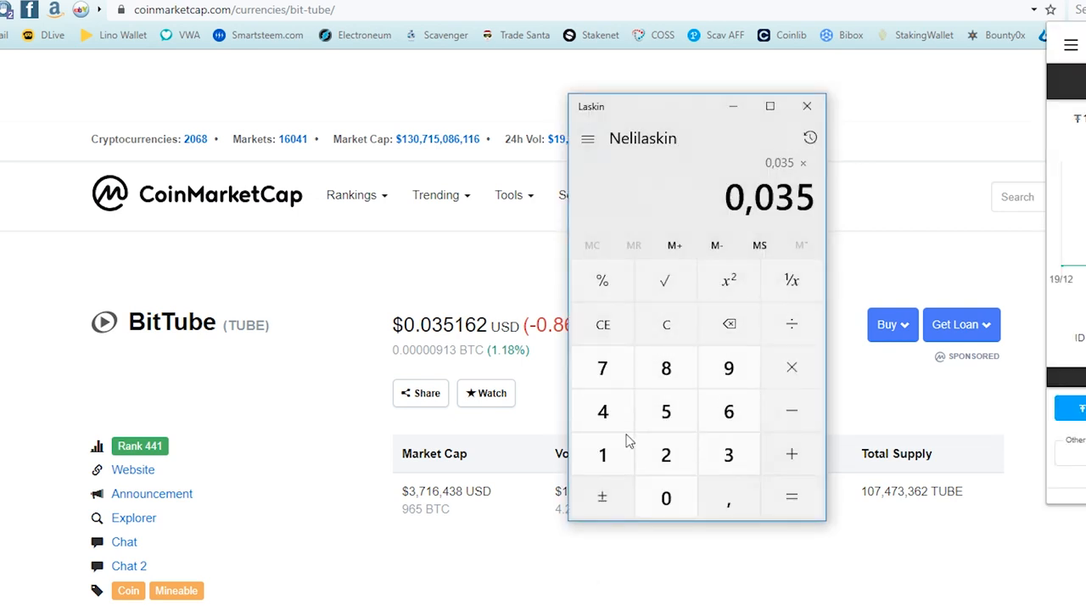
{"action": "left_click", "coordinate": [666, 367]}
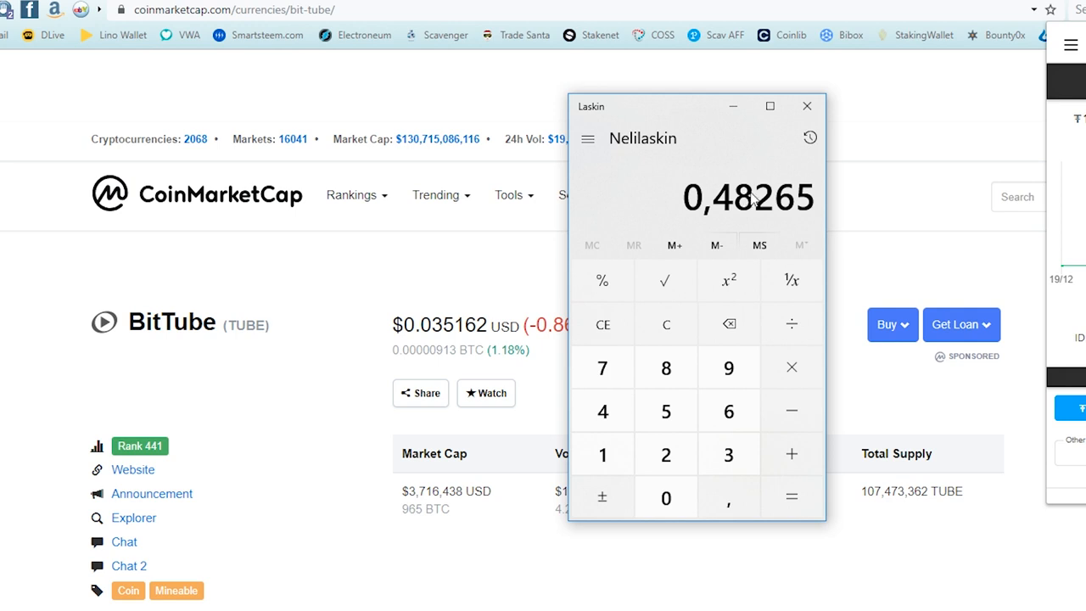
{"action": "mouse_move", "coordinate": [741, 202]}
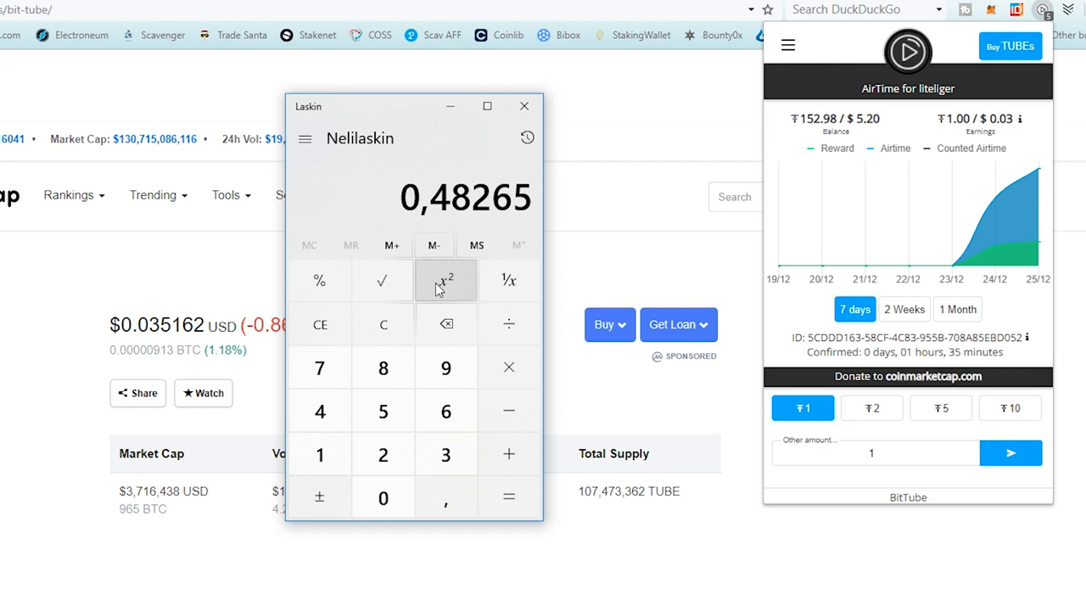
{"action": "mouse_move", "coordinate": [394, 201]}
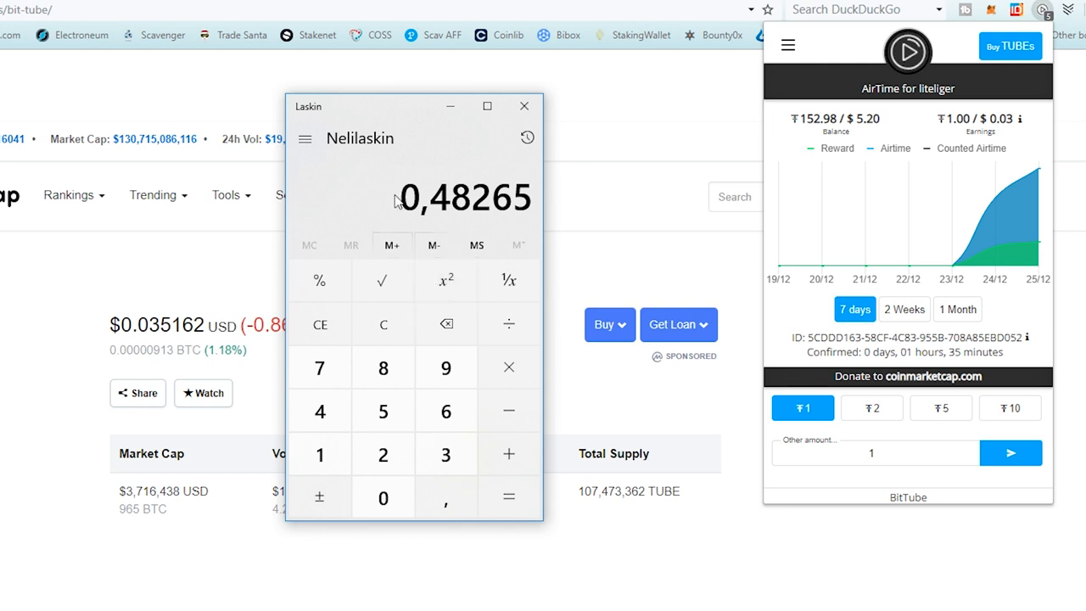
{"action": "mouse_move", "coordinate": [407, 195]}
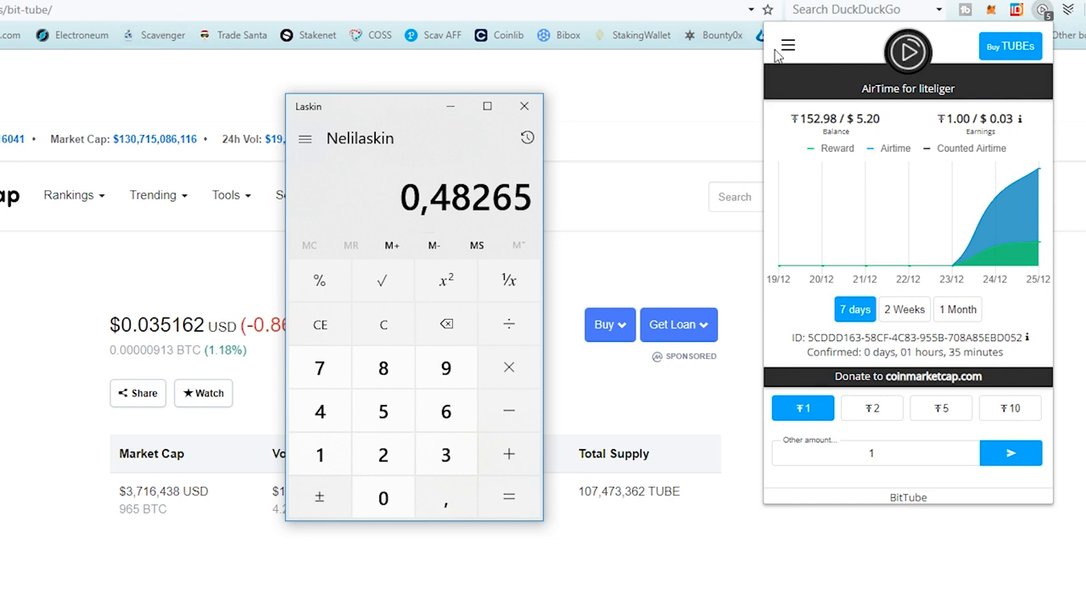
Go to Link Account and show the New account platforms: Domain, YouTube, Facebook, Twitch, Twitter, SoundCloud.
{"action": "left_click", "coordinate": [786, 45]}
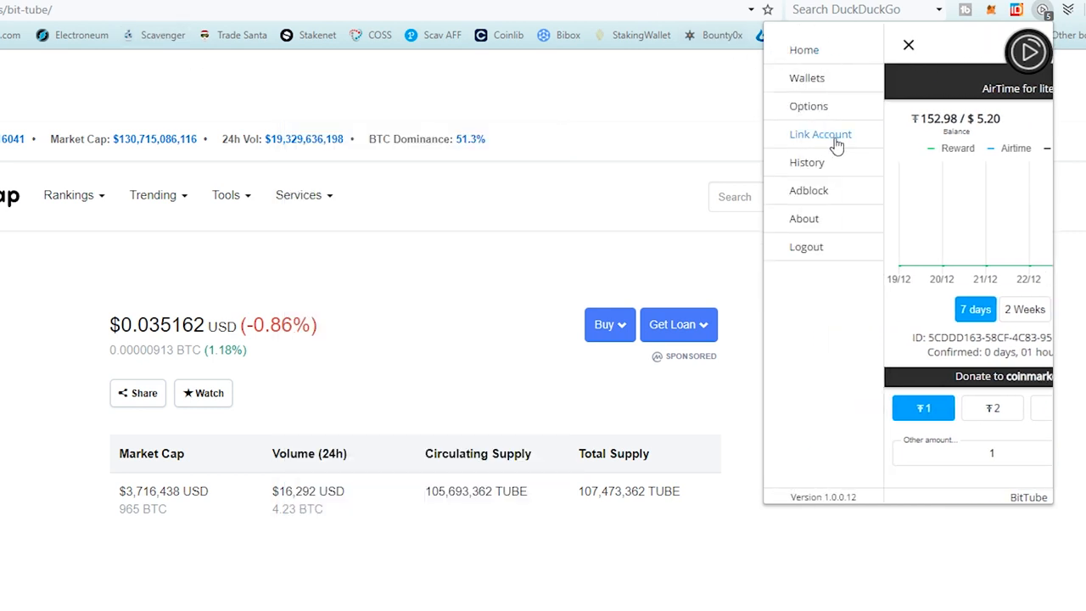
{"action": "left_click", "coordinate": [819, 134]}
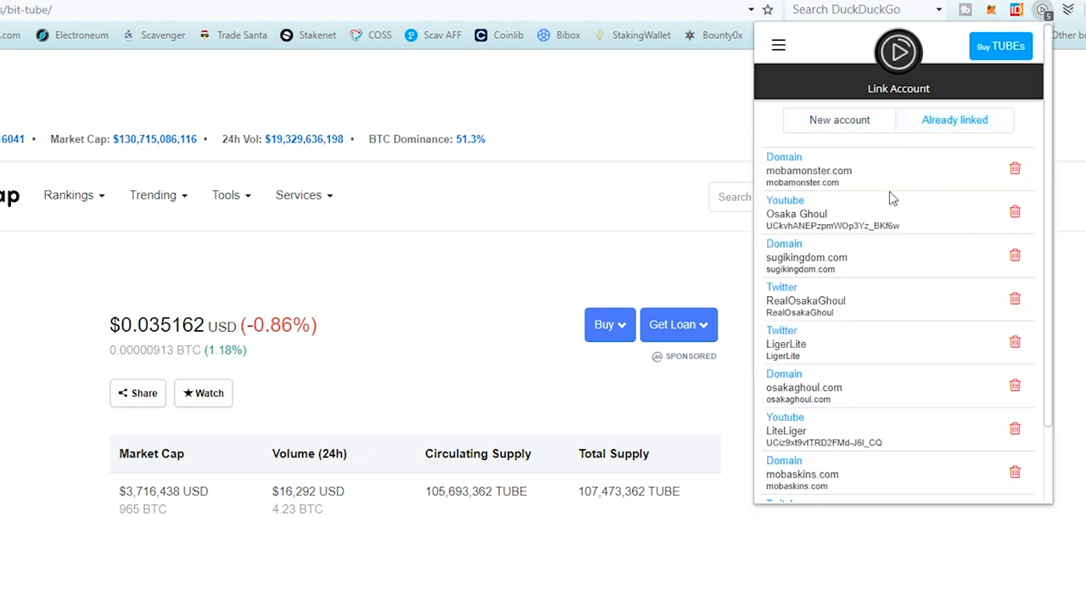
{"action": "scroll", "scroll_direction": "down", "scroll_amount": 3}
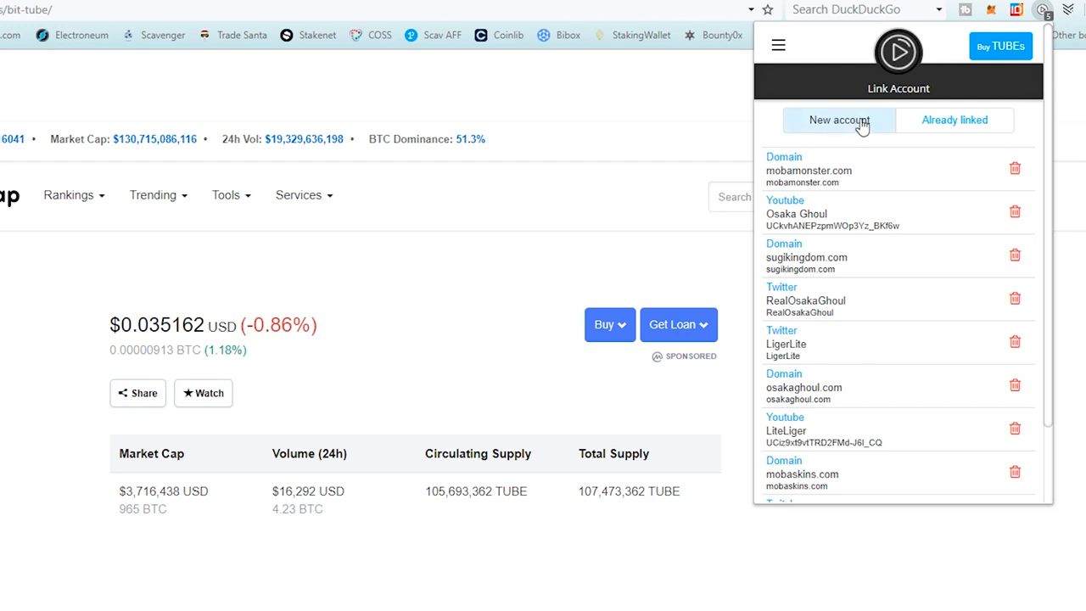
{"action": "left_click", "coordinate": [839, 119]}
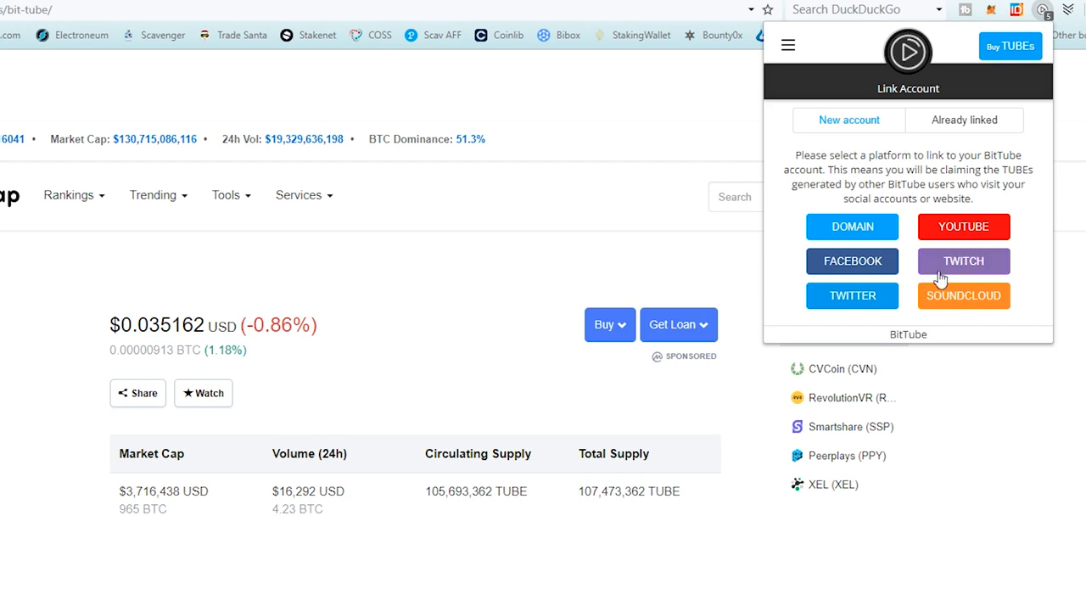
{"action": "mouse_move", "coordinate": [873, 260]}
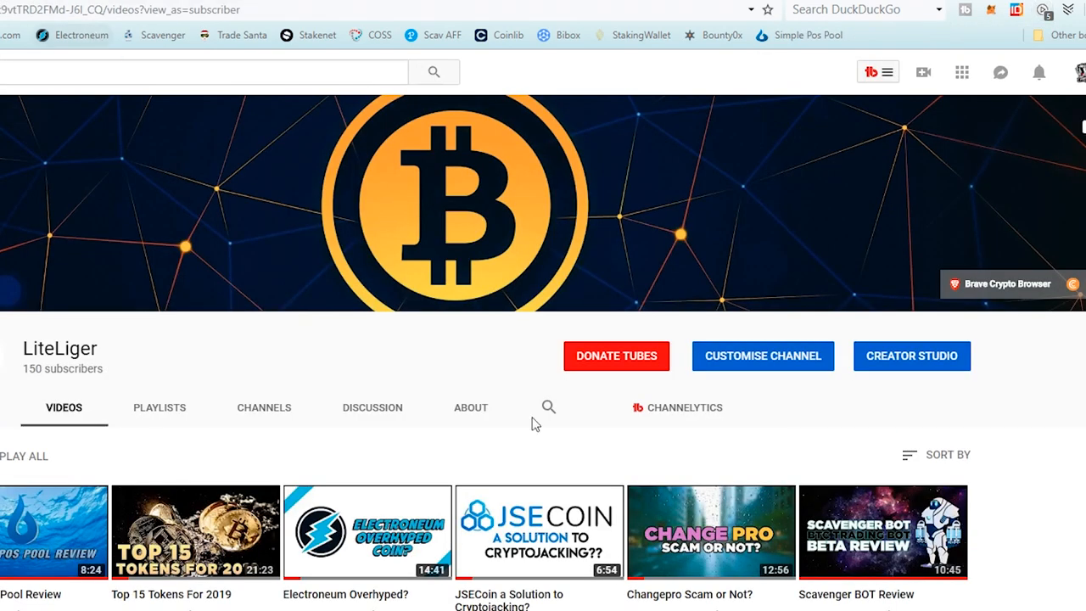
{"action": "mouse_move", "coordinate": [639, 406]}
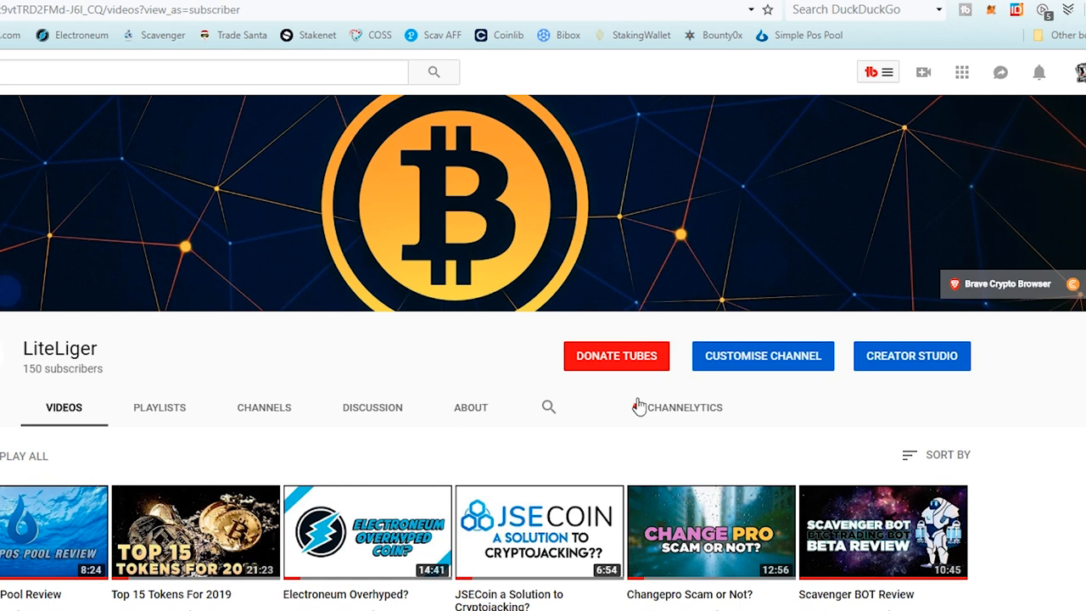
Donate and confirm 1.00 TUBE to LiteLiger, then dismiss the success message.
{"action": "left_click", "coordinate": [615, 356]}
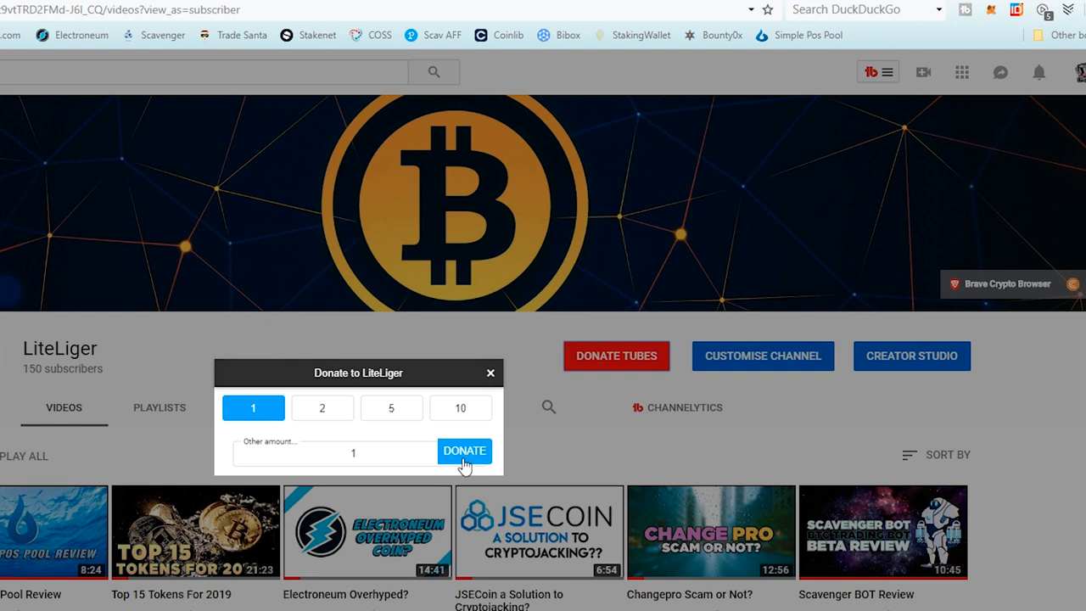
{"action": "left_click", "coordinate": [463, 451]}
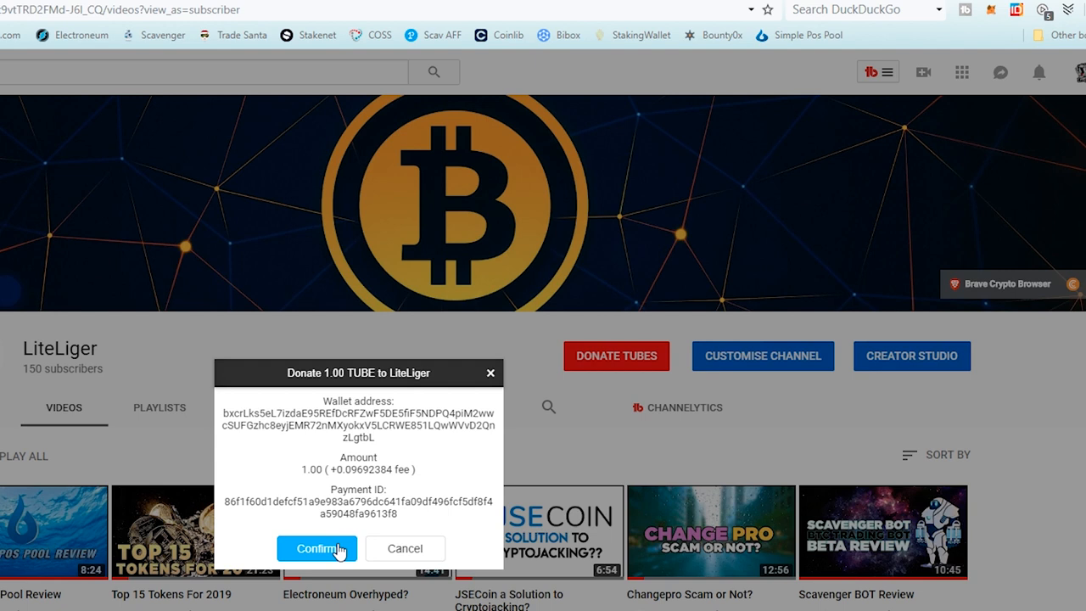
{"action": "left_click", "coordinate": [316, 547]}
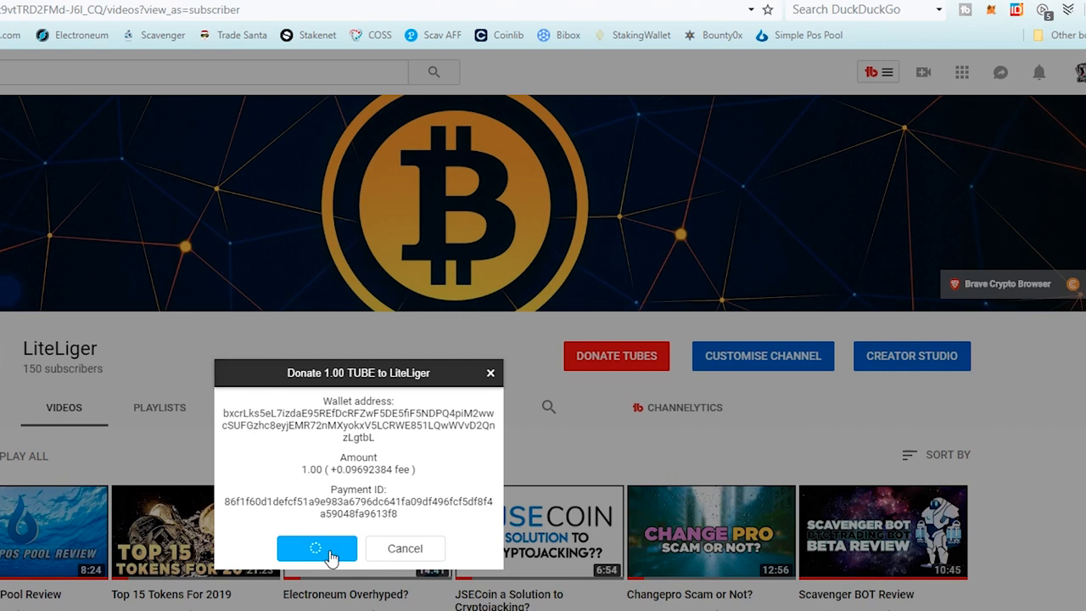
{"action": "left_click", "coordinate": [316, 547]}
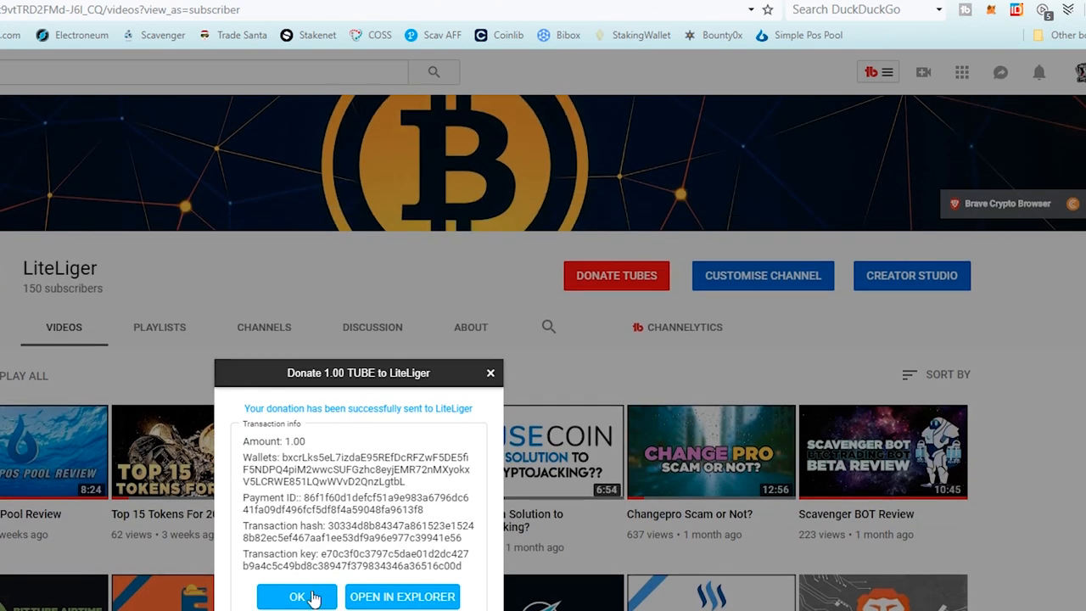
{"action": "left_click", "coordinate": [297, 596]}
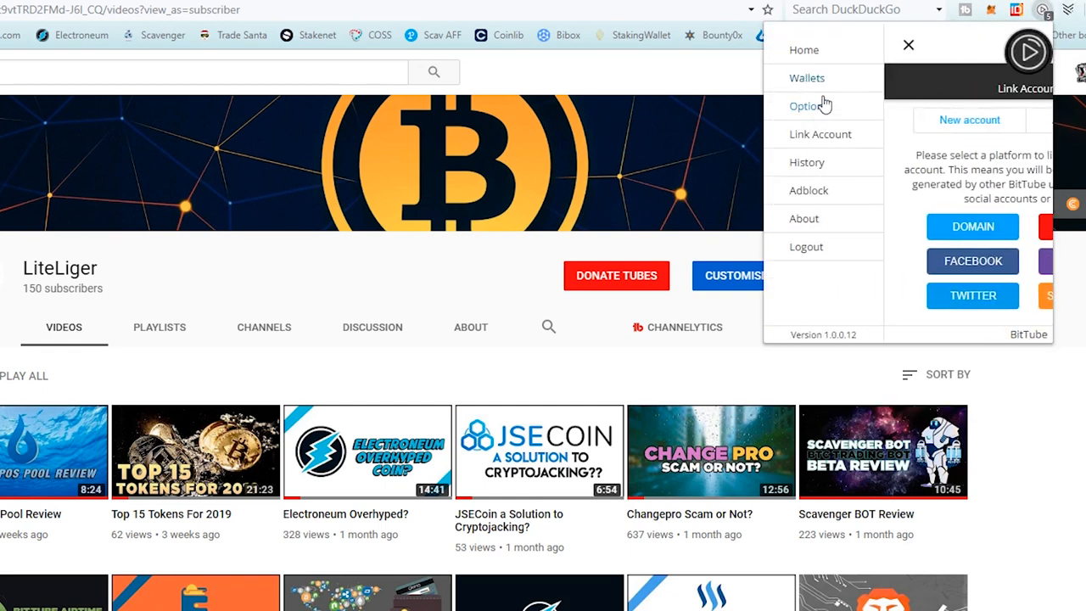
Review the Donations tab of AirTime History showing the 1.00 TUBE gift to LiteLiger, then close it.
{"action": "left_click", "coordinate": [805, 162]}
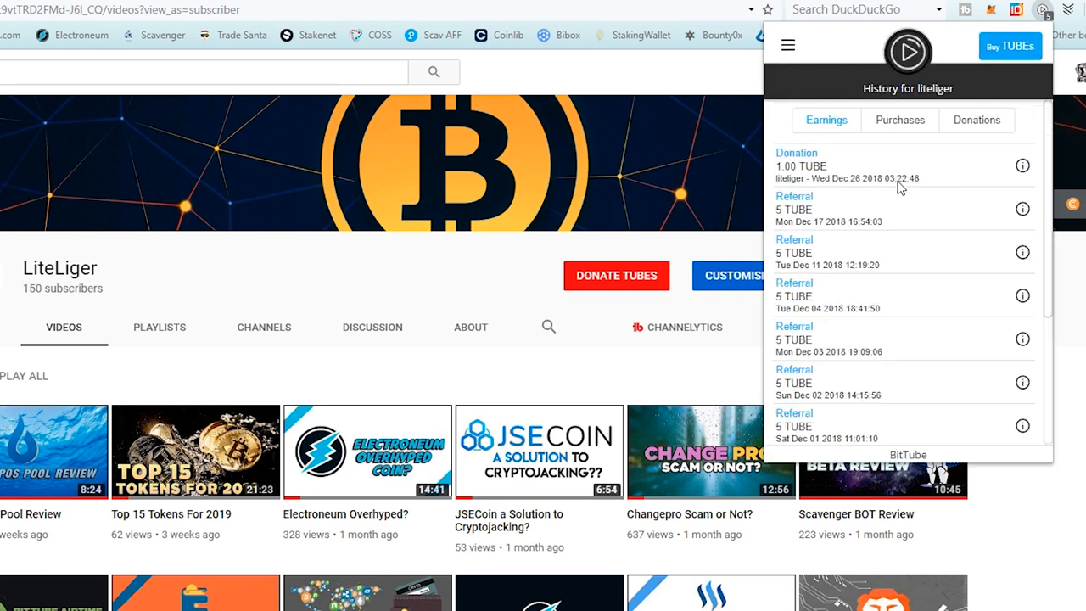
{"action": "left_click", "coordinate": [976, 120]}
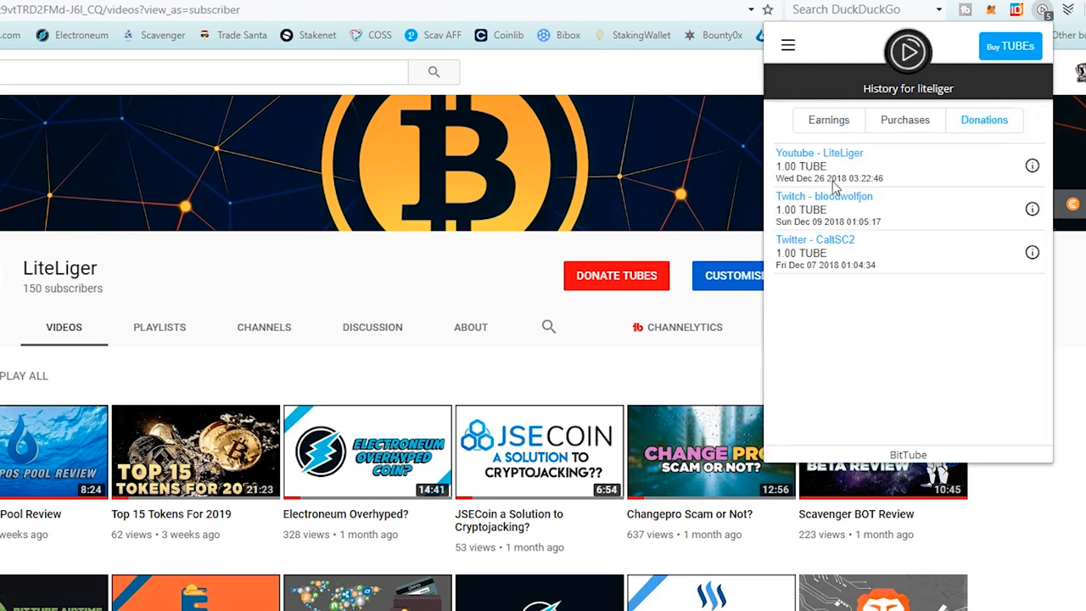
{"action": "mouse_move", "coordinate": [807, 186]}
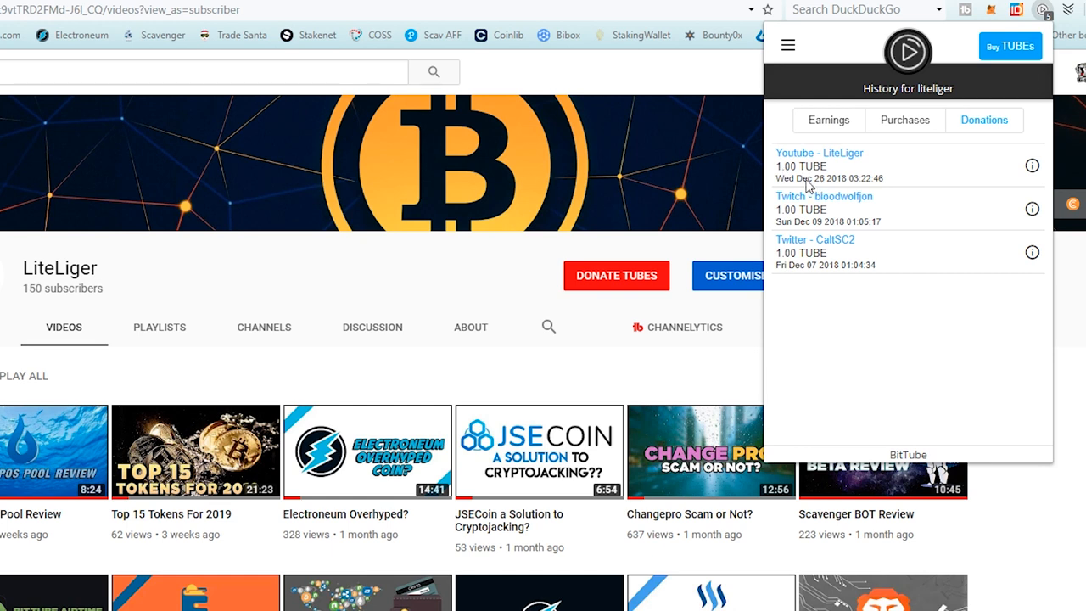
{"action": "mouse_move", "coordinate": [829, 189]}
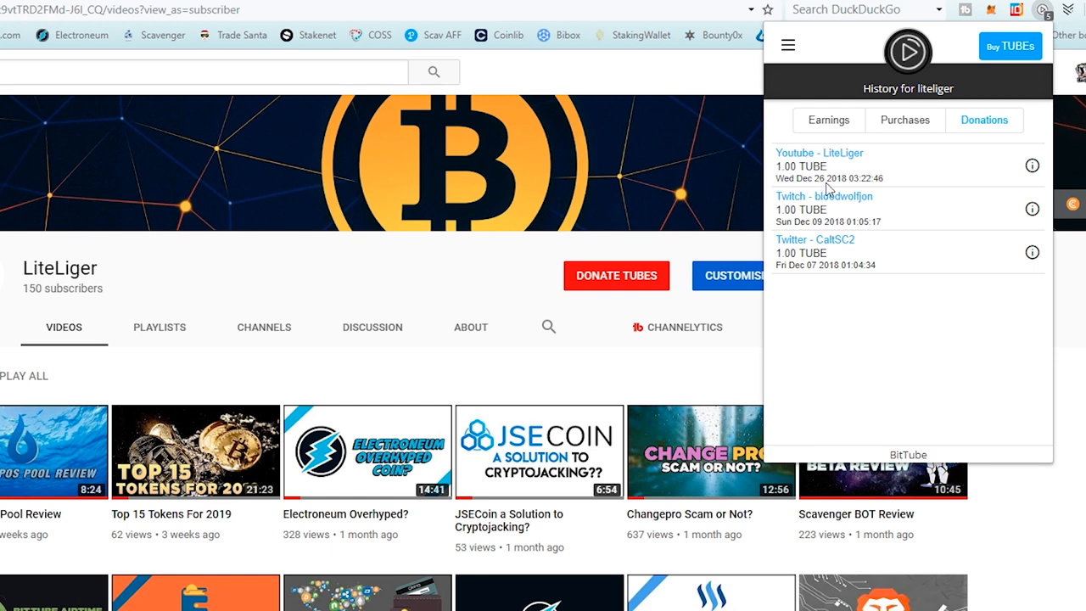
{"action": "left_click", "coordinate": [827, 120]}
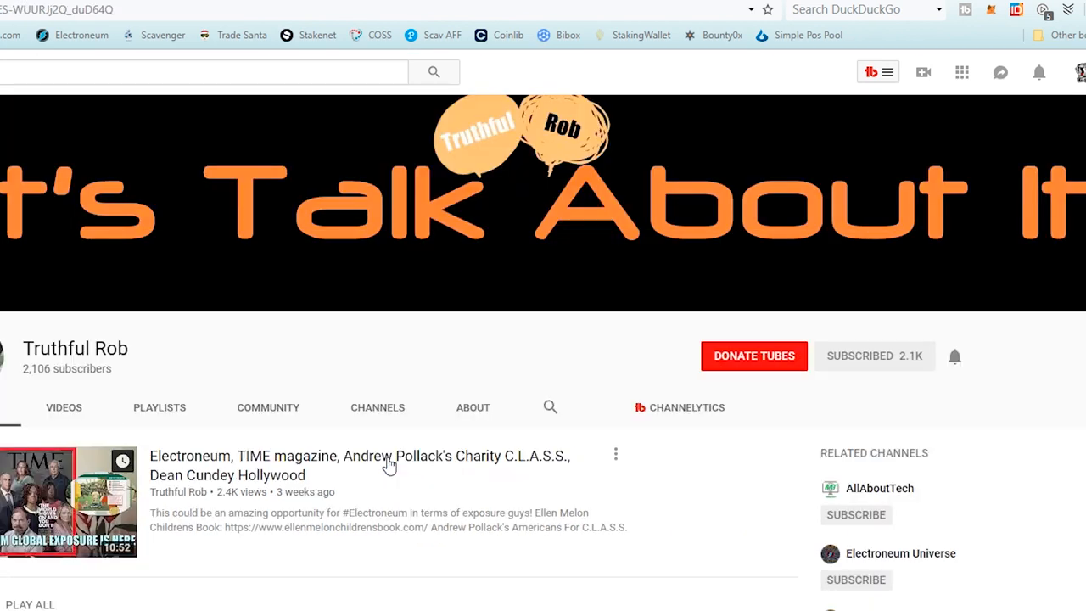
Donate the default 1 TUBE to Truthful Rob and confirm the 1.00 TUBE payment.
{"action": "left_click", "coordinate": [753, 355]}
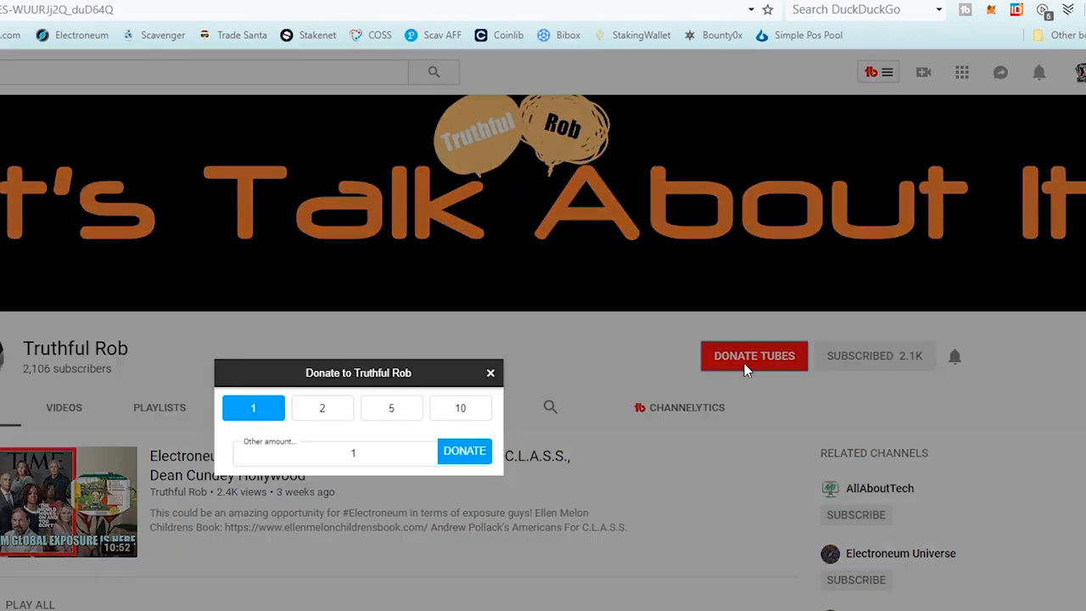
{"action": "left_click", "coordinate": [464, 450]}
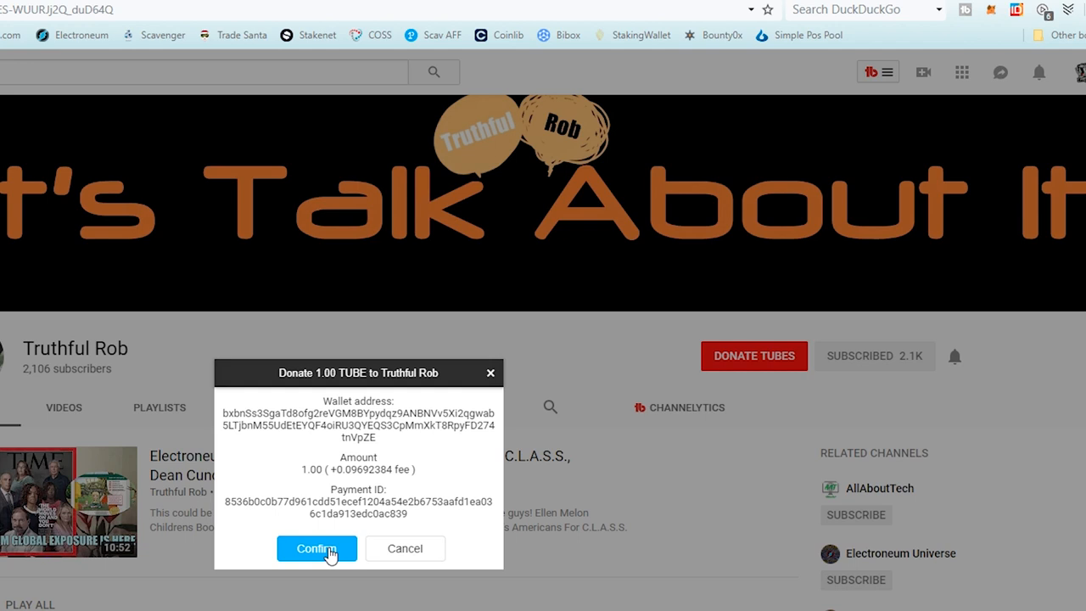
{"action": "left_click", "coordinate": [316, 548]}
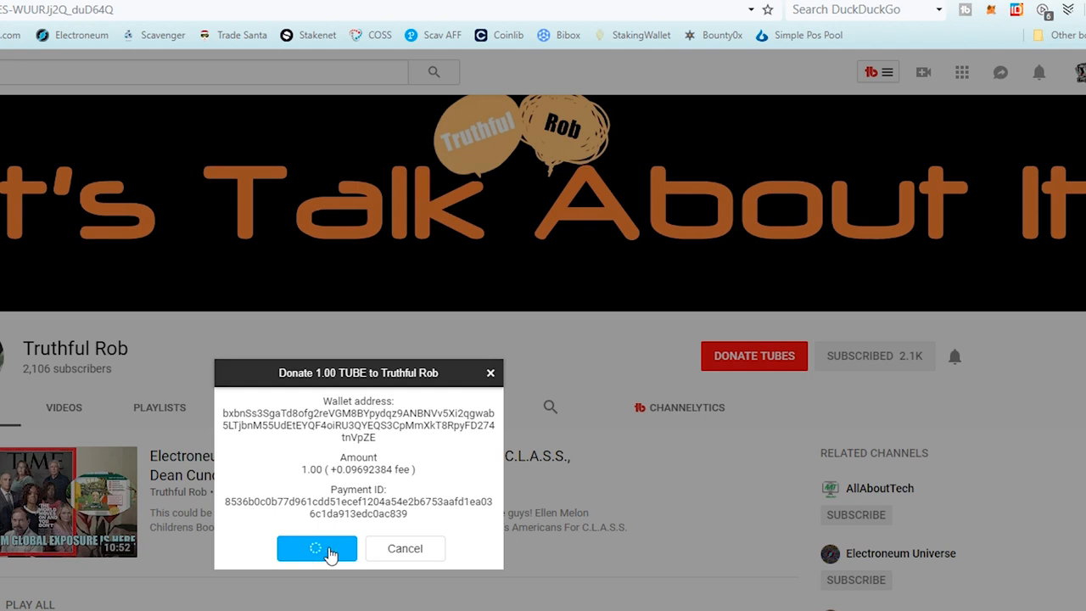
{"action": "left_click", "coordinate": [316, 548]}
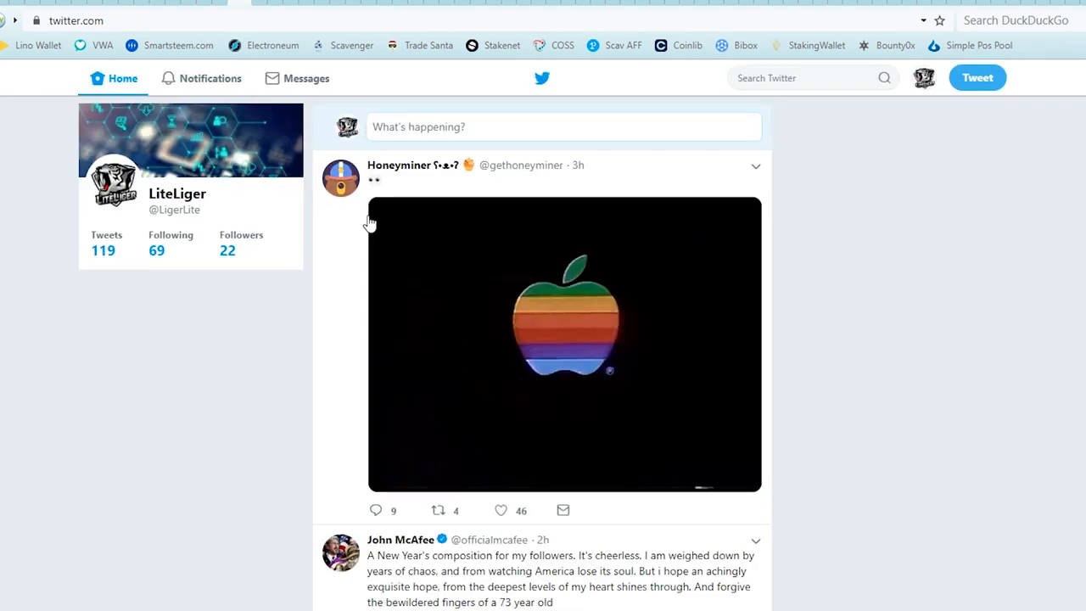
Open John McAfee's profile from his New Year's composition tweet in the home feed.
{"action": "scroll", "scroll_direction": "down", "scroll_amount": 3}
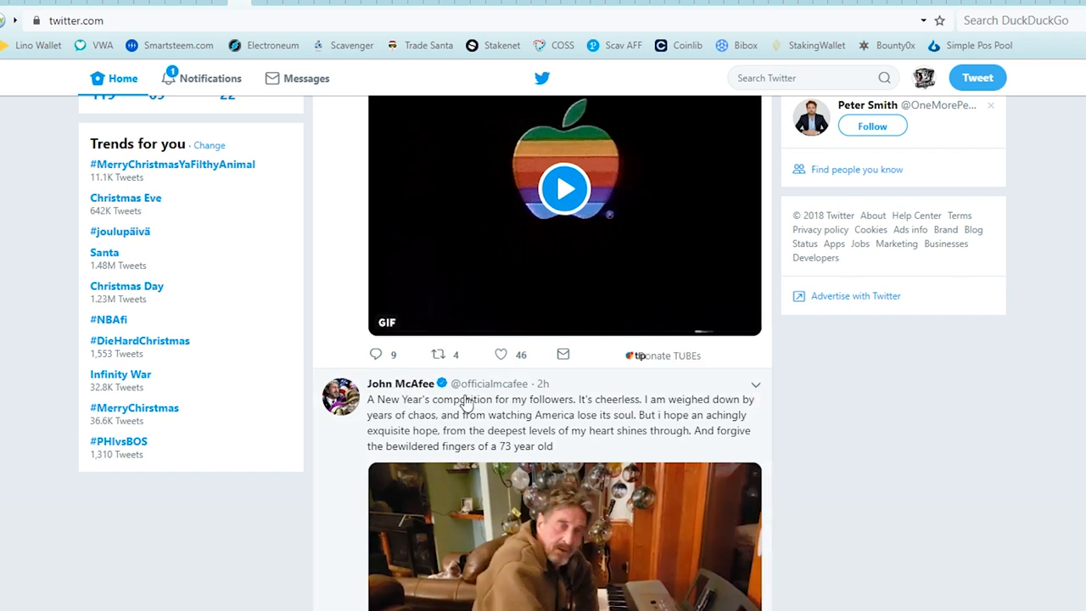
{"action": "left_click", "coordinate": [399, 384]}
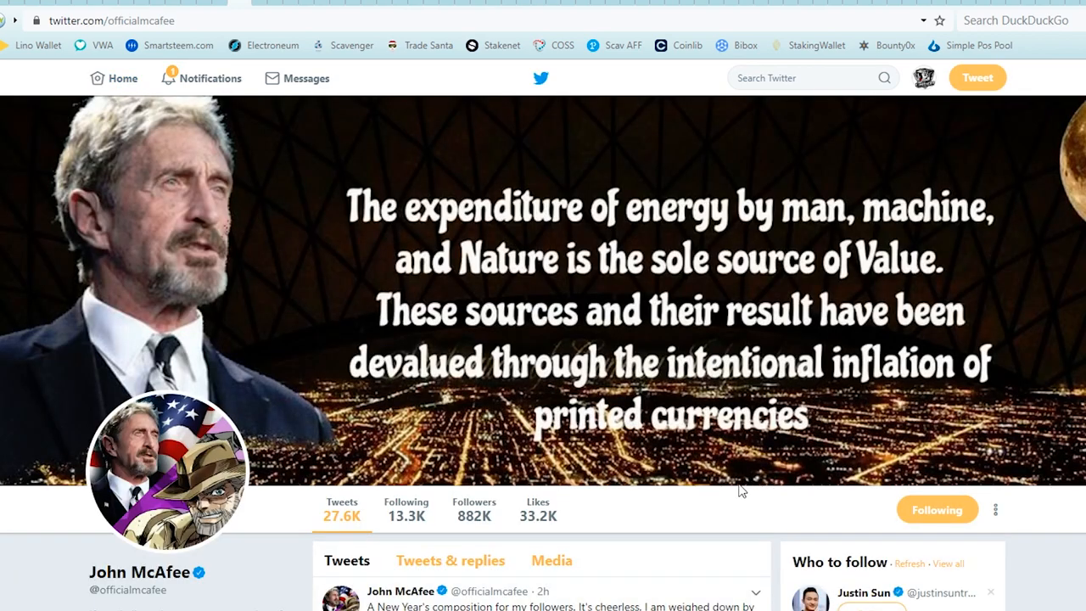
Donate and confirm 1 TUBE to John McAfee's Twitter account, then dismiss the success summary.
{"action": "scroll", "scroll_direction": "down", "scroll_amount": 3}
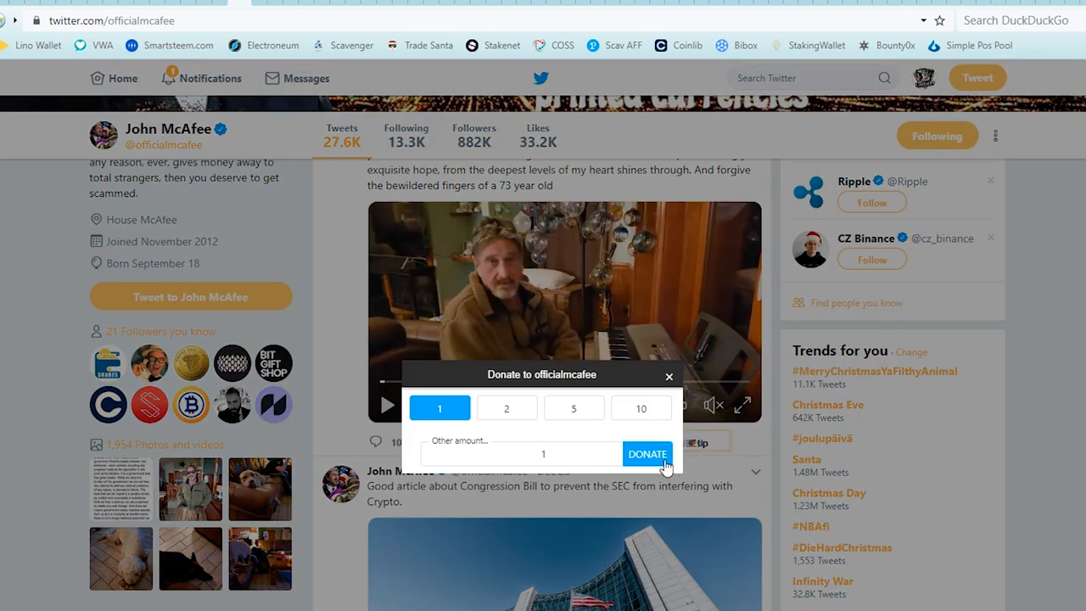
{"action": "left_click", "coordinate": [647, 454]}
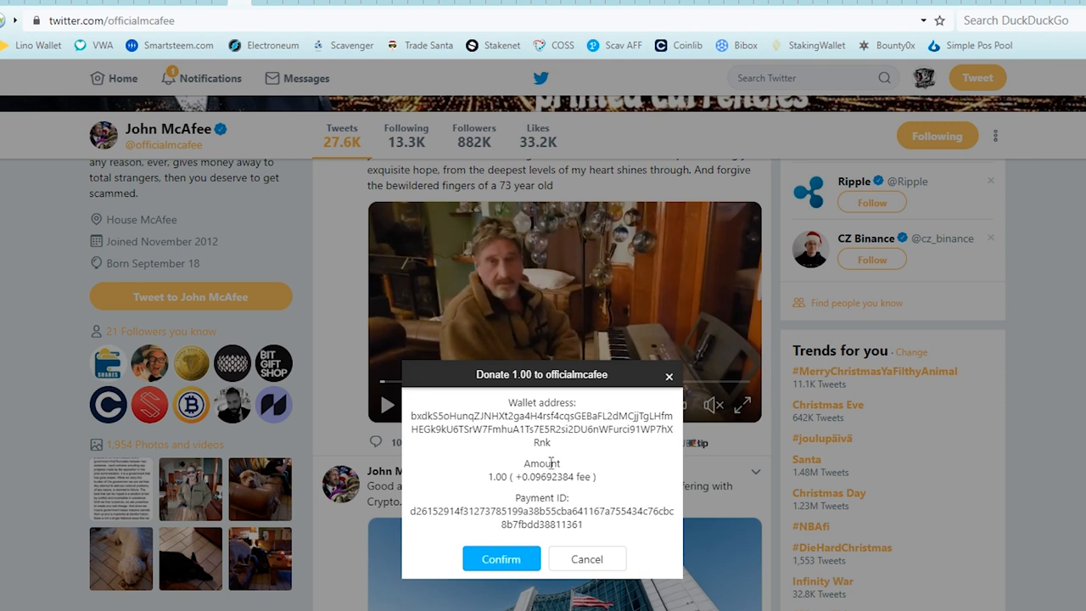
{"action": "left_click", "coordinate": [501, 558]}
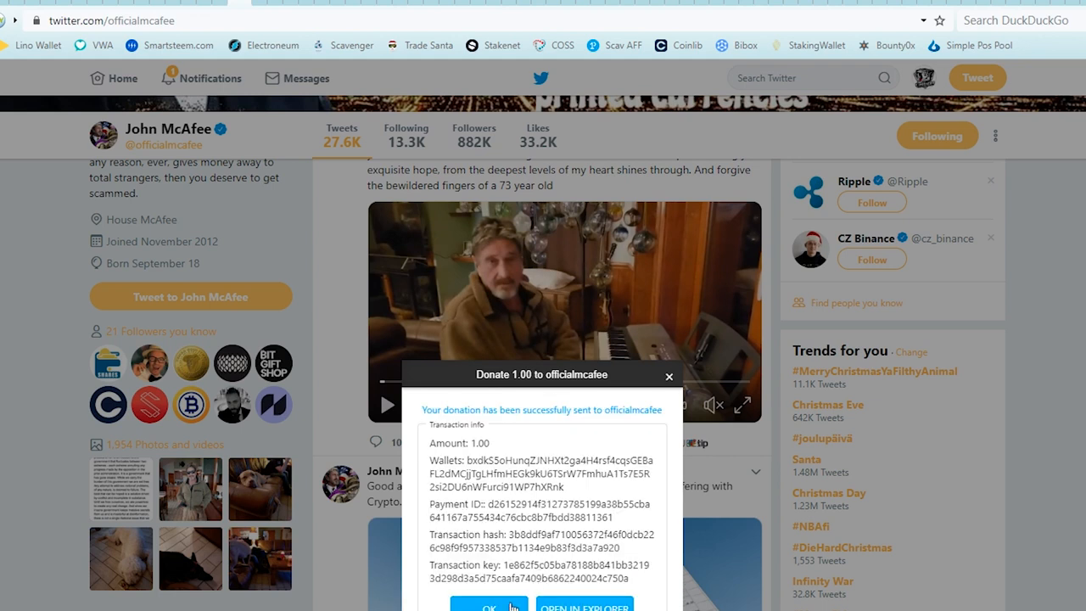
{"action": "left_click", "coordinate": [488, 603]}
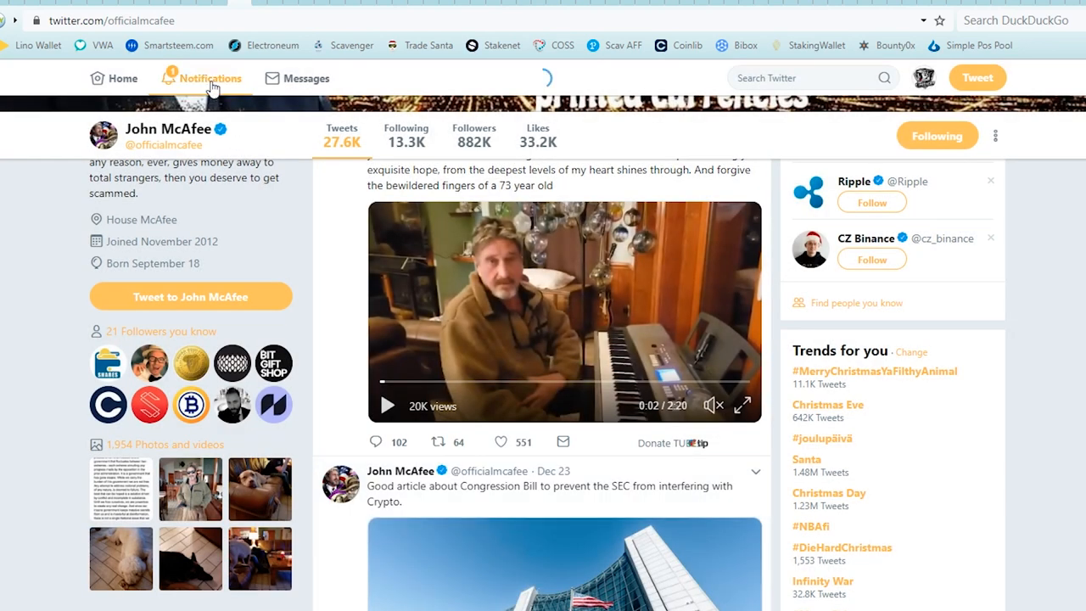
{"action": "left_click", "coordinate": [121, 78]}
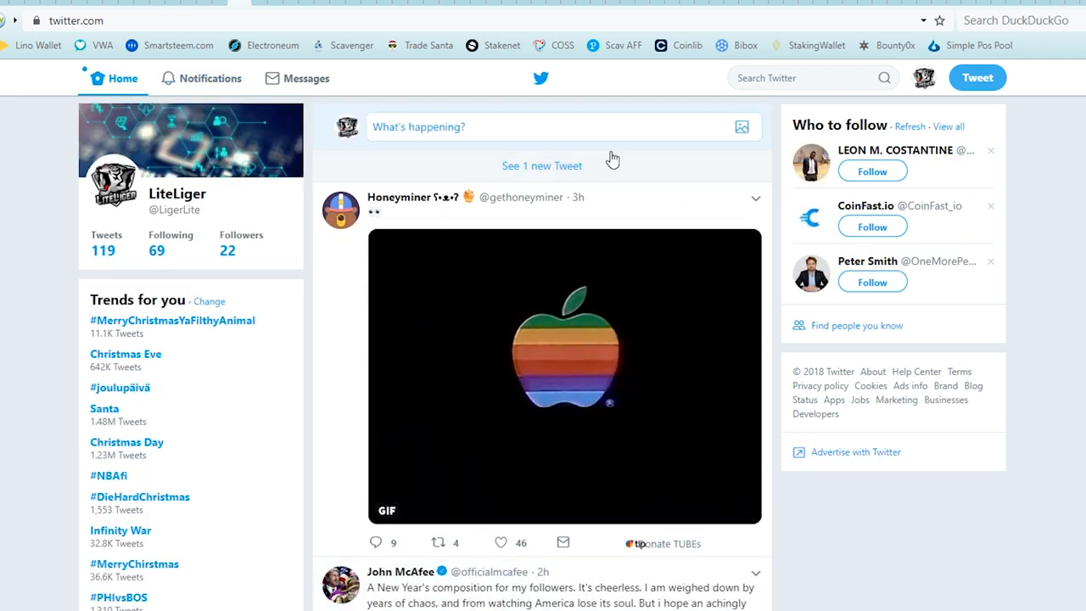
{"action": "left_click", "coordinate": [541, 165]}
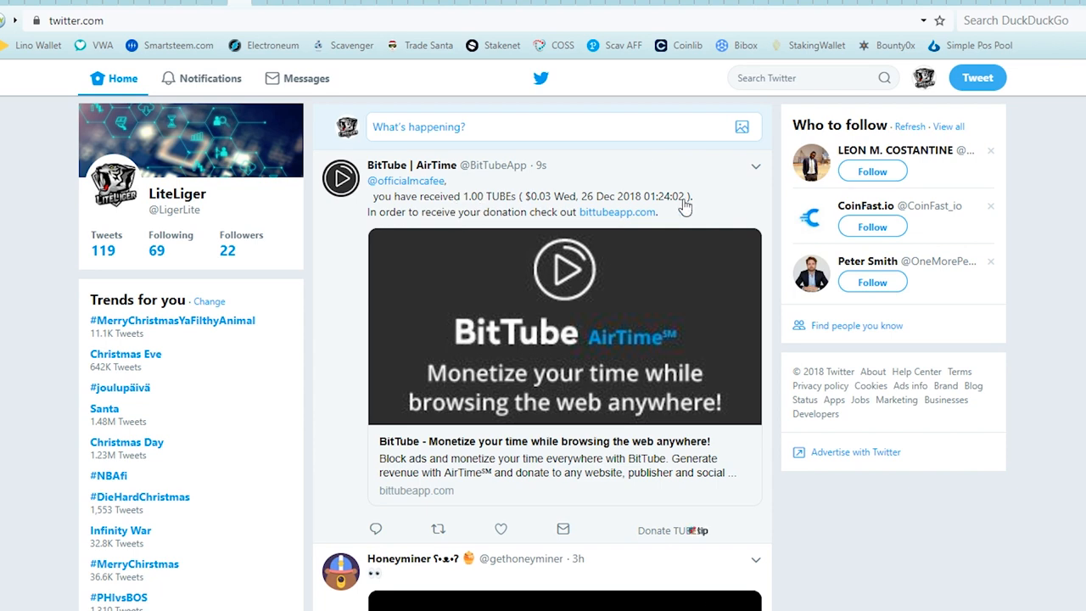
{"action": "mouse_move", "coordinate": [411, 165]}
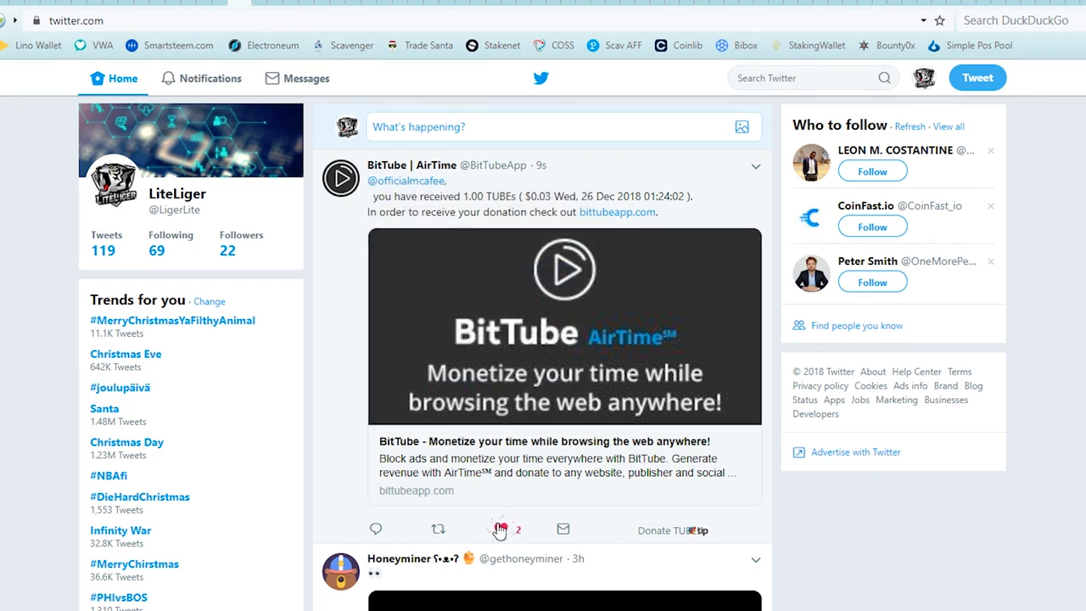
{"action": "left_click", "coordinate": [500, 529]}
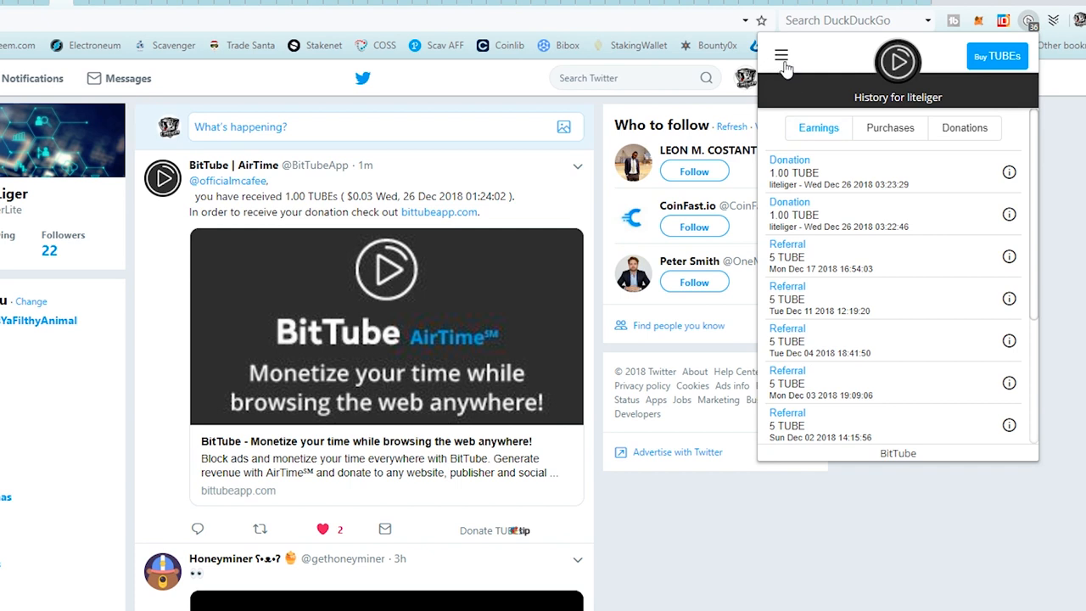
Show the Adblock panel: 36 requests blocked on this page, 171,359 since install.
{"action": "left_click", "coordinate": [781, 56]}
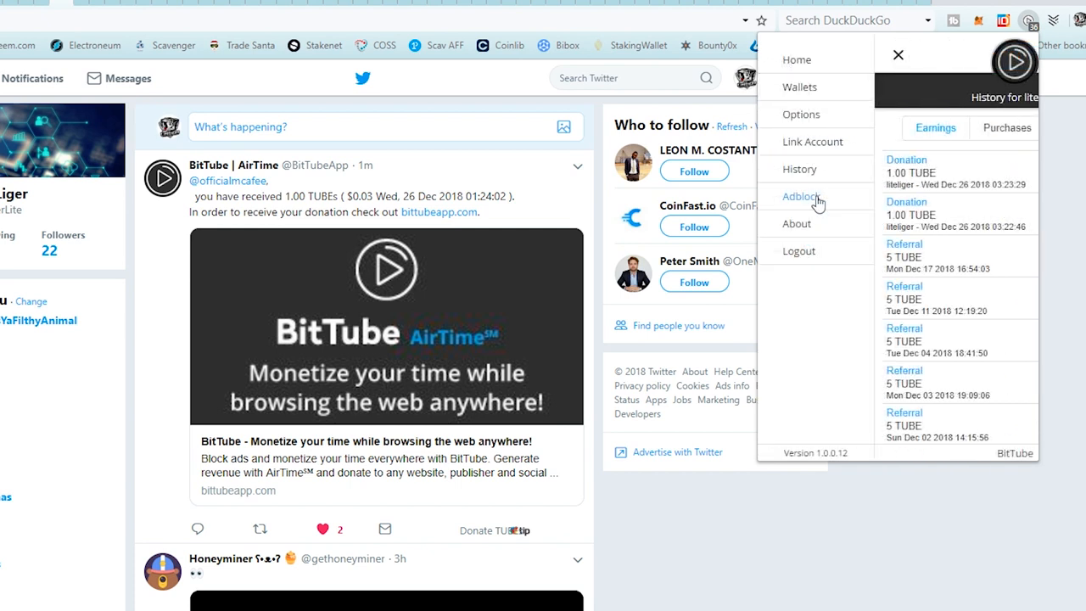
{"action": "left_click", "coordinate": [800, 196]}
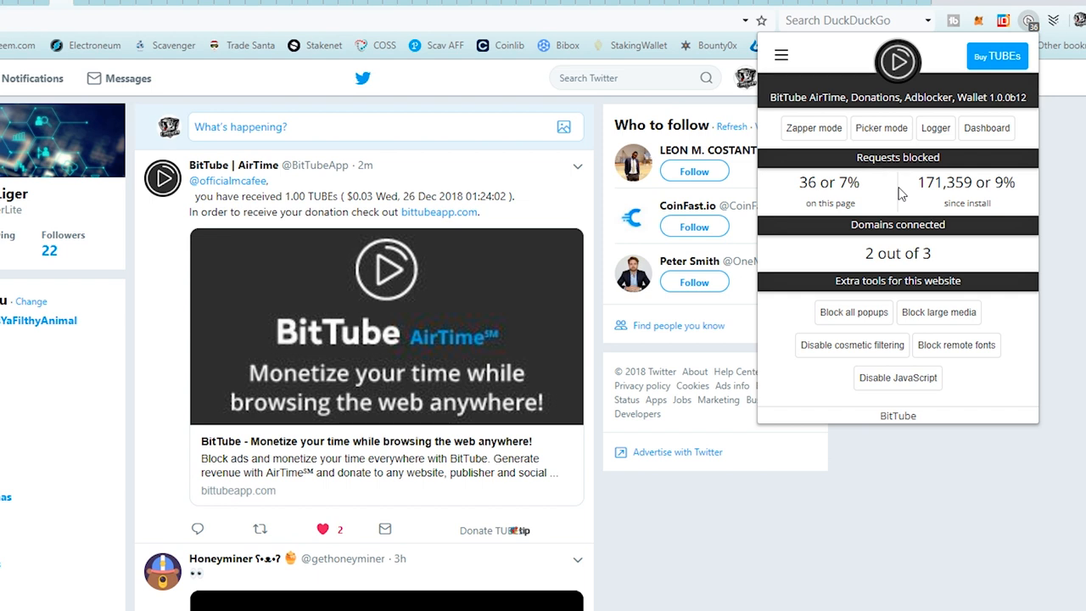
{"action": "mouse_move", "coordinate": [26, 7]}
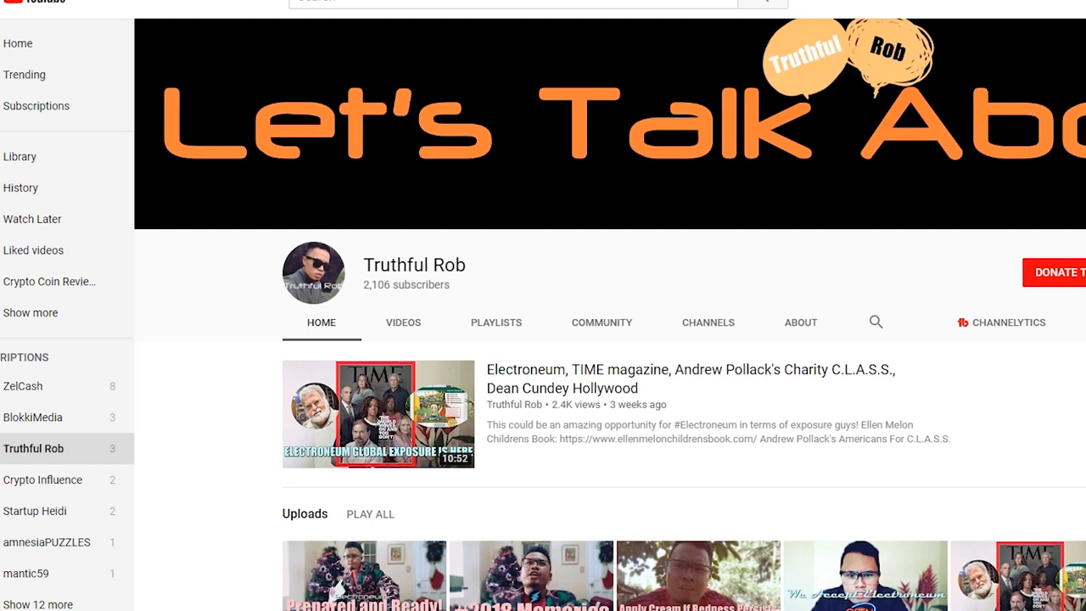
Open LiteLiger's channel Videos tab and scroll through uploads like Simple PoS Pool Review.
{"action": "left_click", "coordinate": [403, 322]}
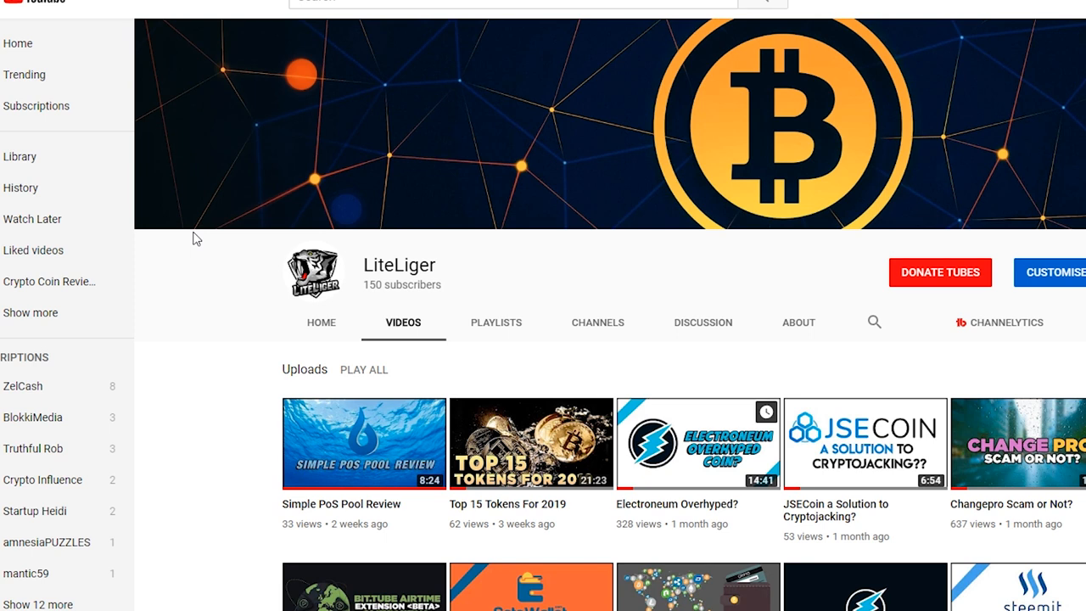
{"action": "scroll", "scroll_direction": "down", "scroll_amount": 3}
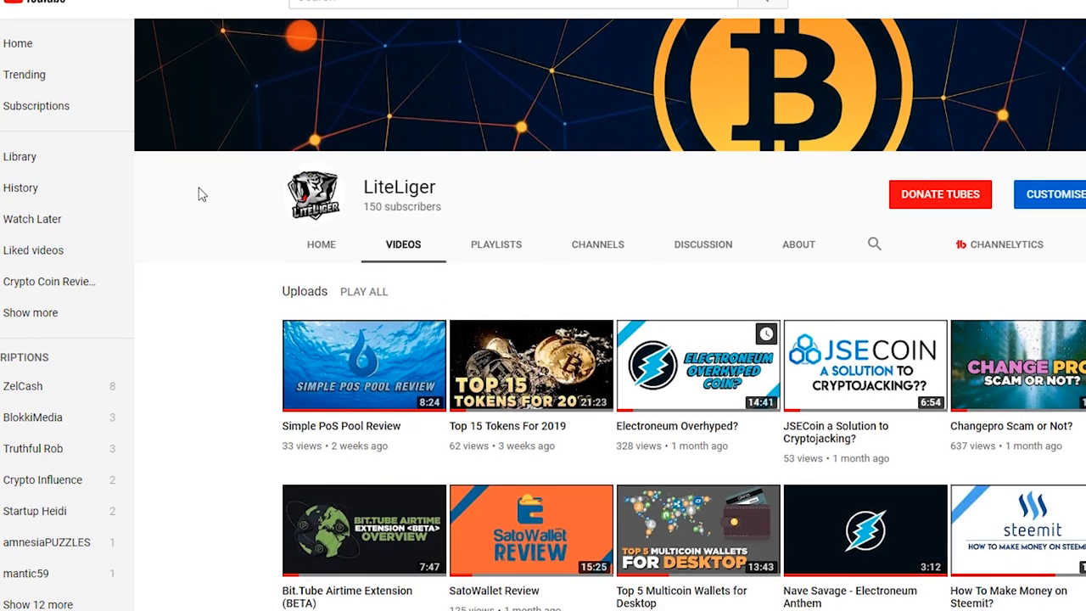
{"action": "scroll", "scroll_direction": "down", "scroll_amount": 3}
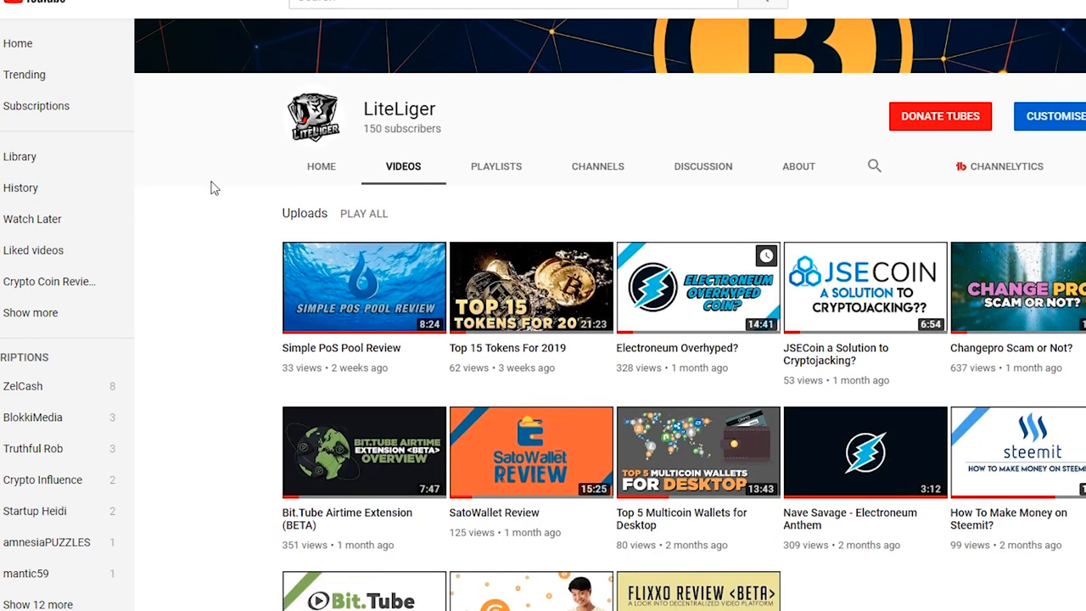